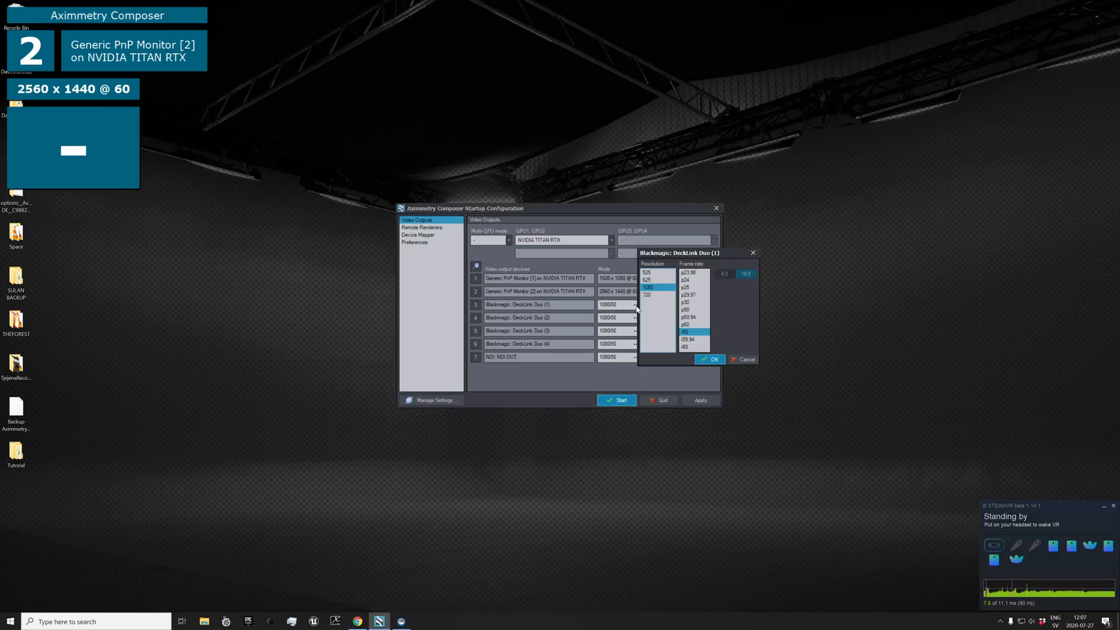
Set the remaining DeckLink Duo outputs and the NDI OUT row to 1080 at p25
left_click(686, 287)
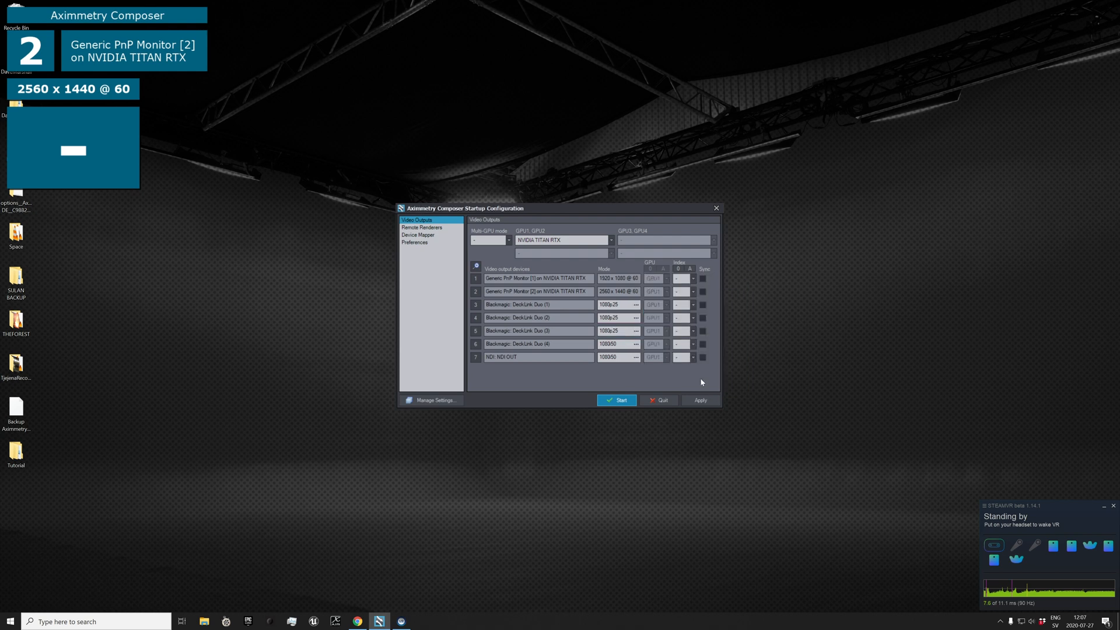
left_click(636, 343)
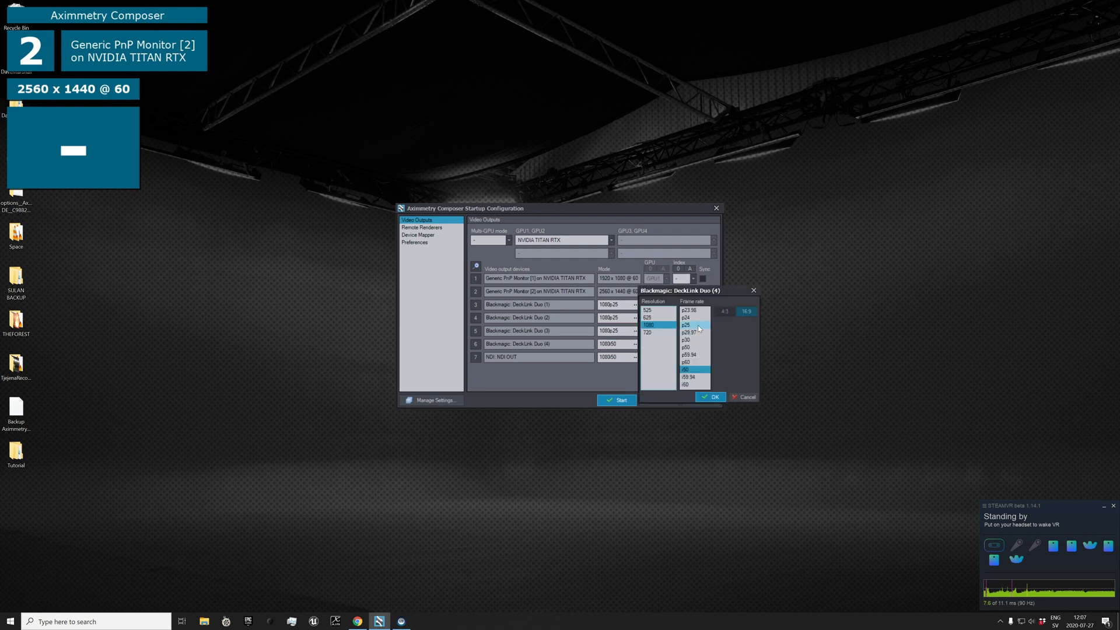
left_click(714, 396)
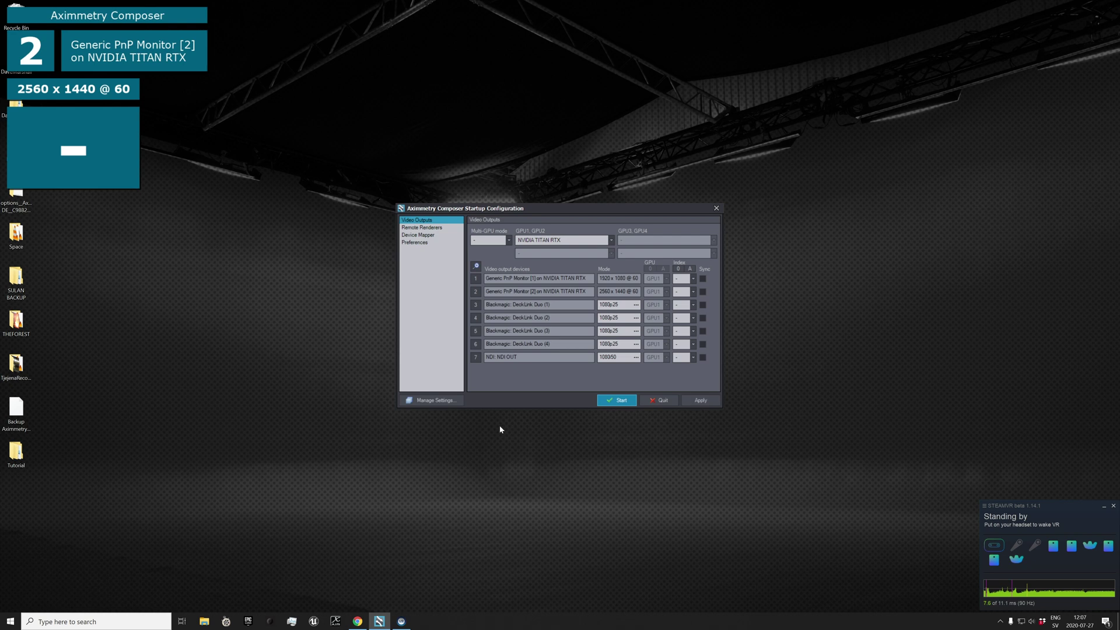
mouse_move(653, 349)
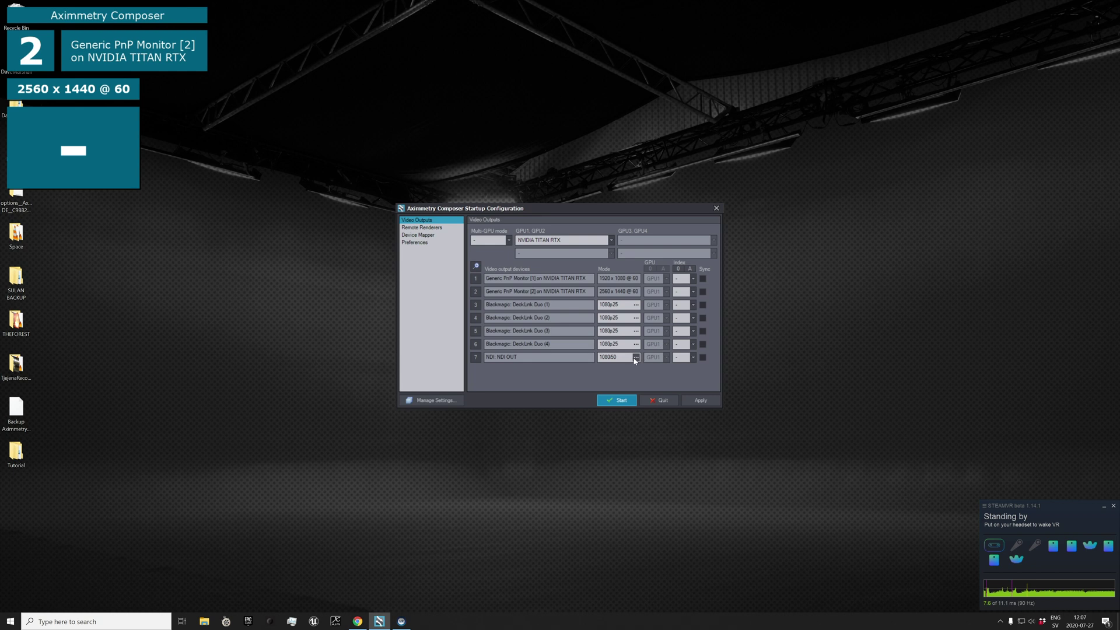
mouse_move(624, 372)
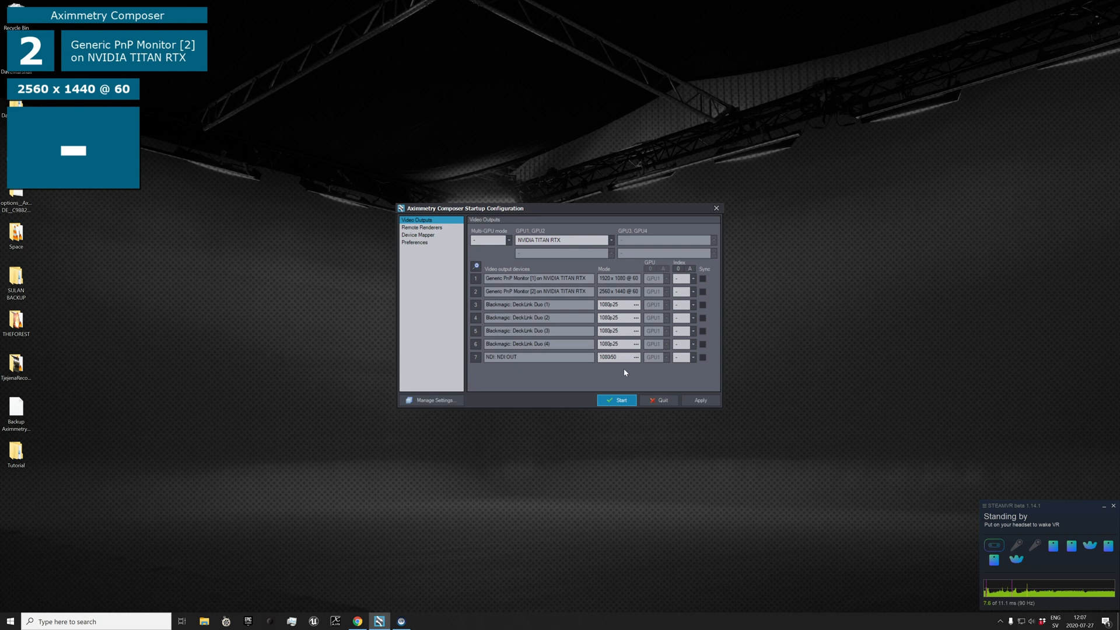
left_click(636, 357)
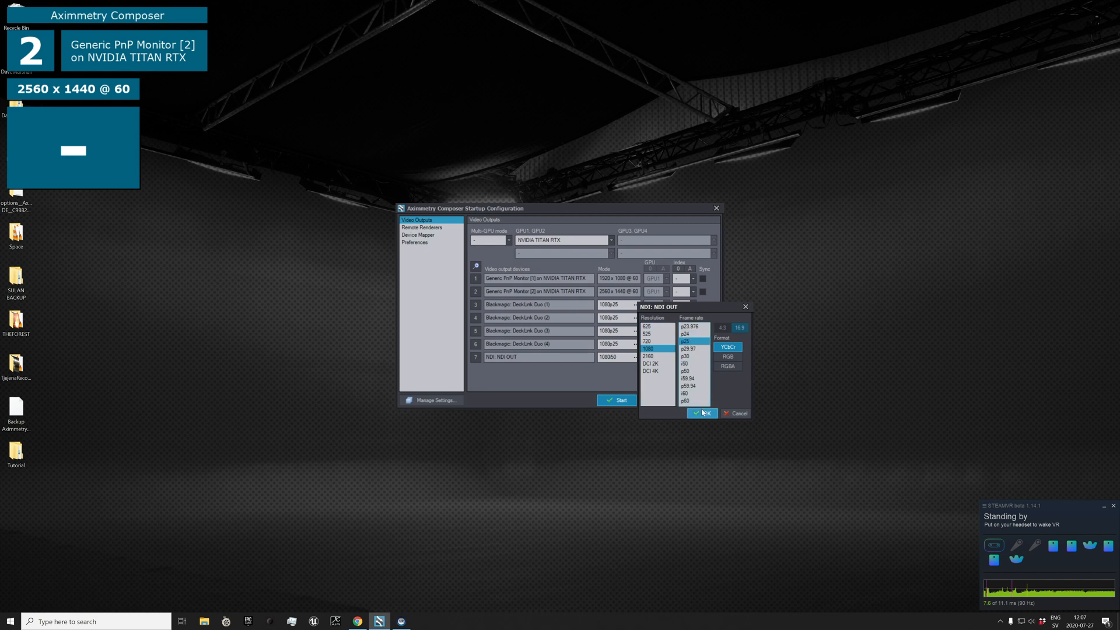
left_click(703, 413)
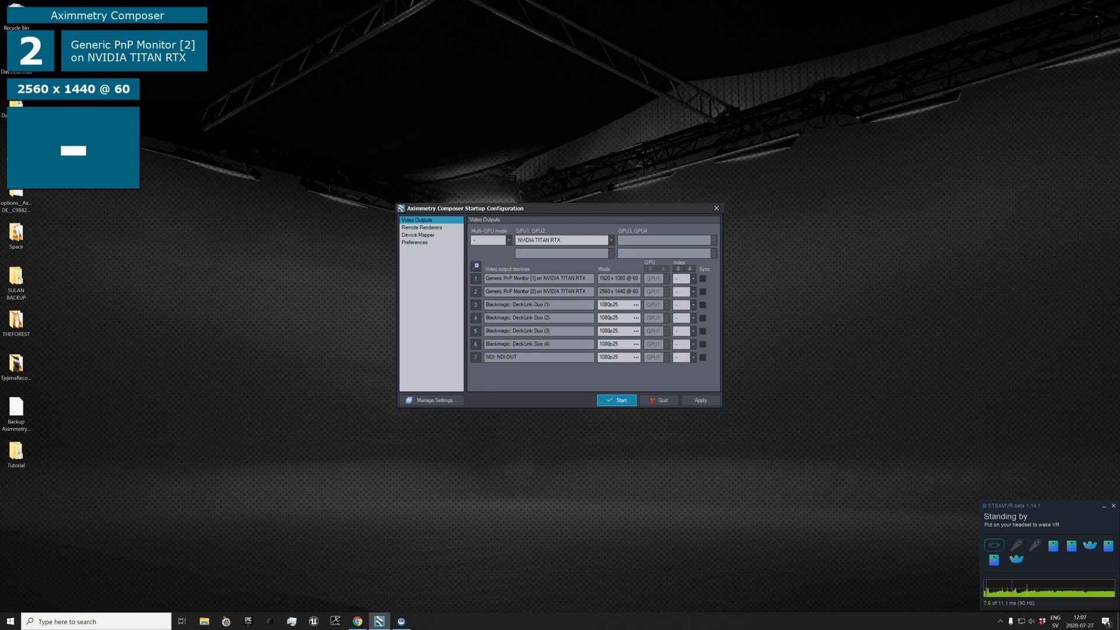
mouse_move(695, 284)
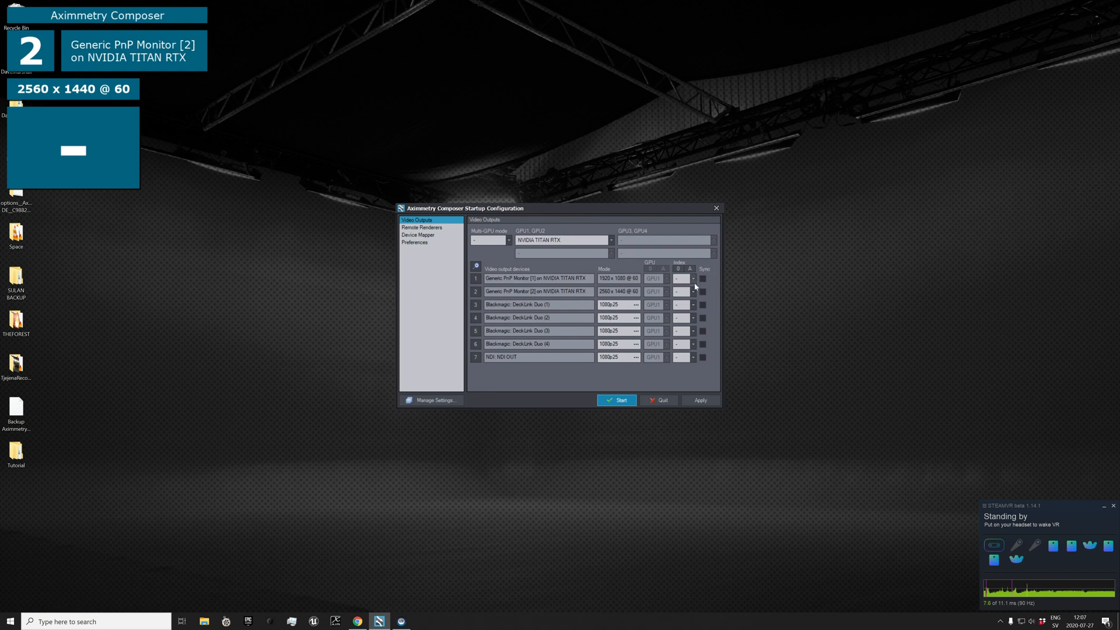
mouse_move(697, 281)
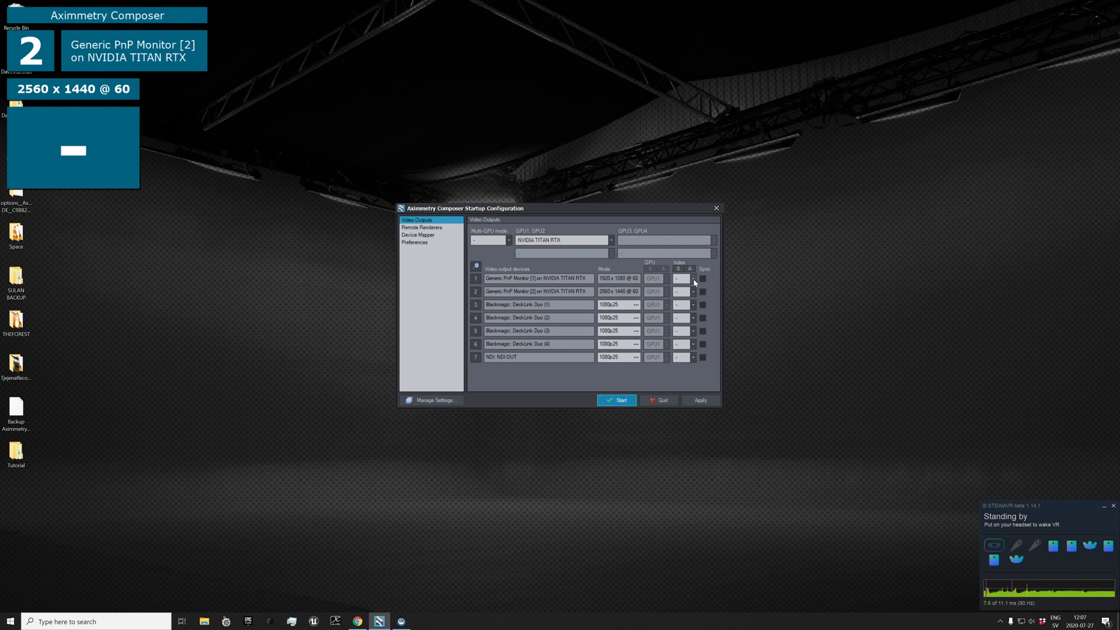
Give the Generic PnP Monitor [1] row an output index from the Index grid
left_click(693, 277)
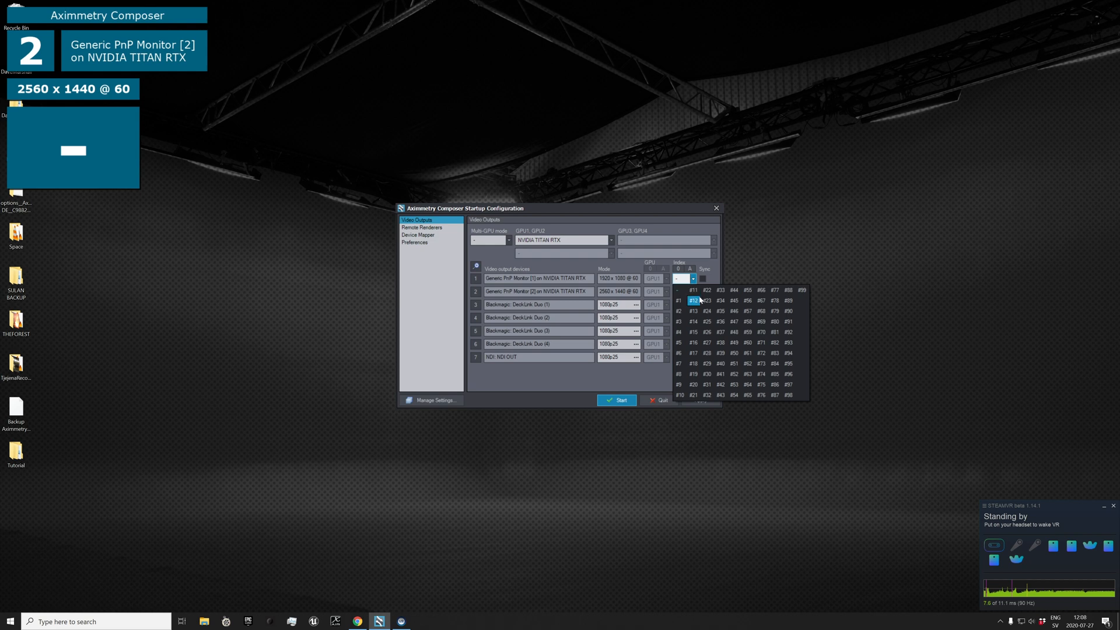
left_click(706, 301)
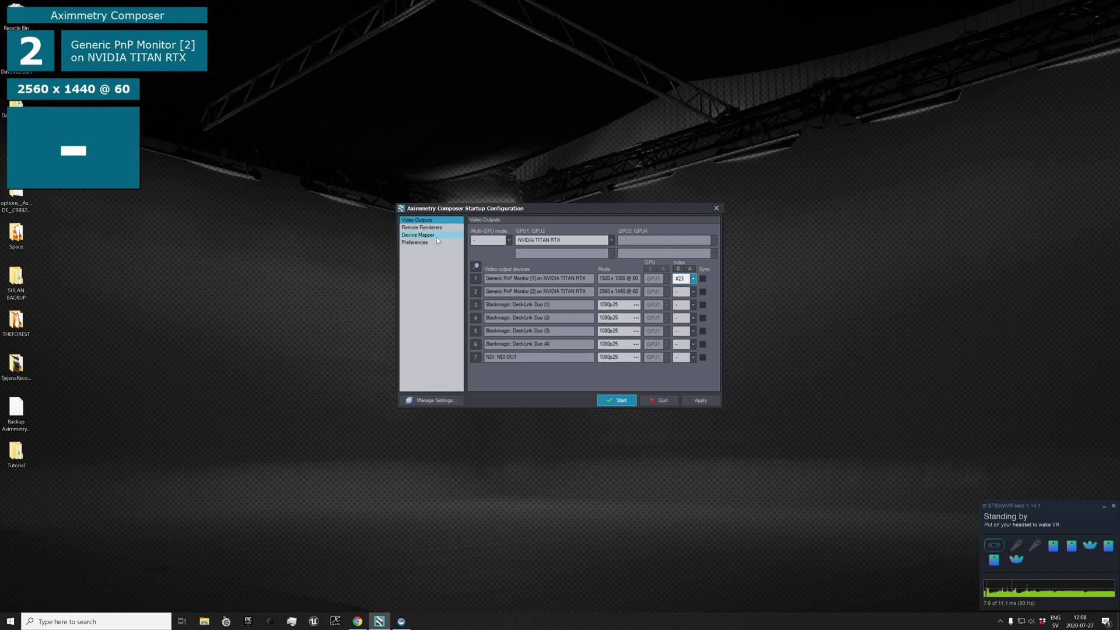
Go to Device Mapper and bring up the Manage Devices window
left_click(418, 234)
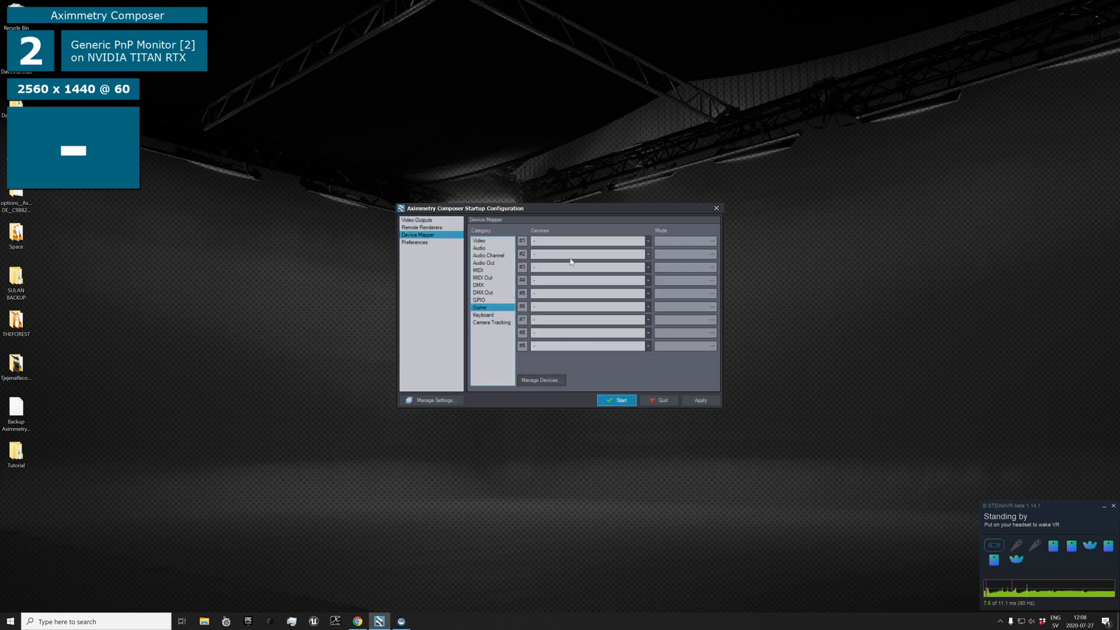
mouse_move(585, 355)
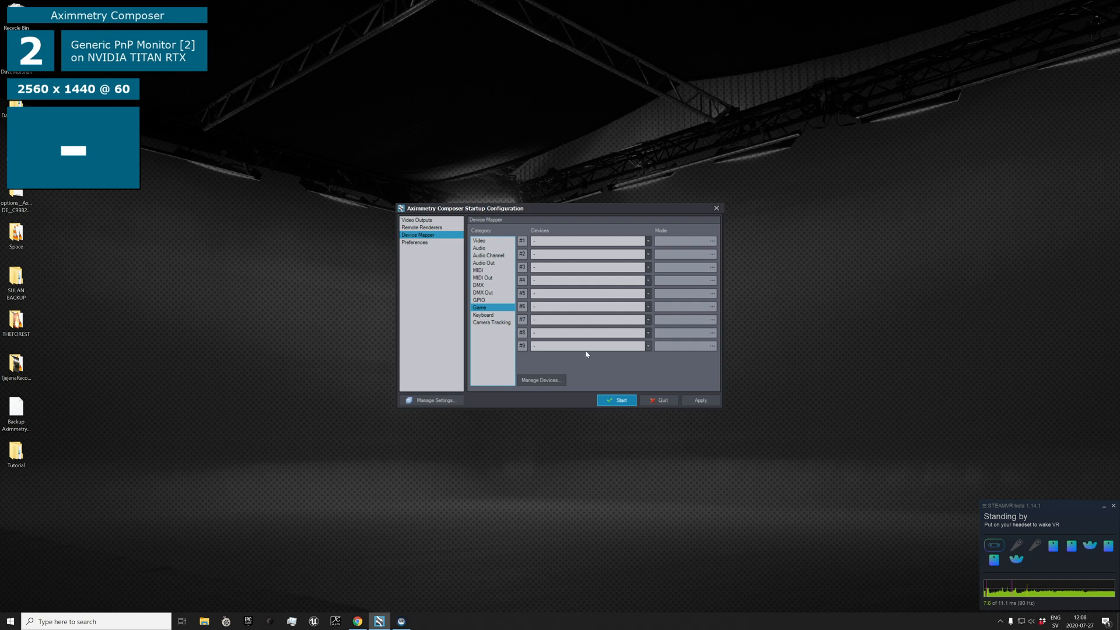
mouse_move(588, 359)
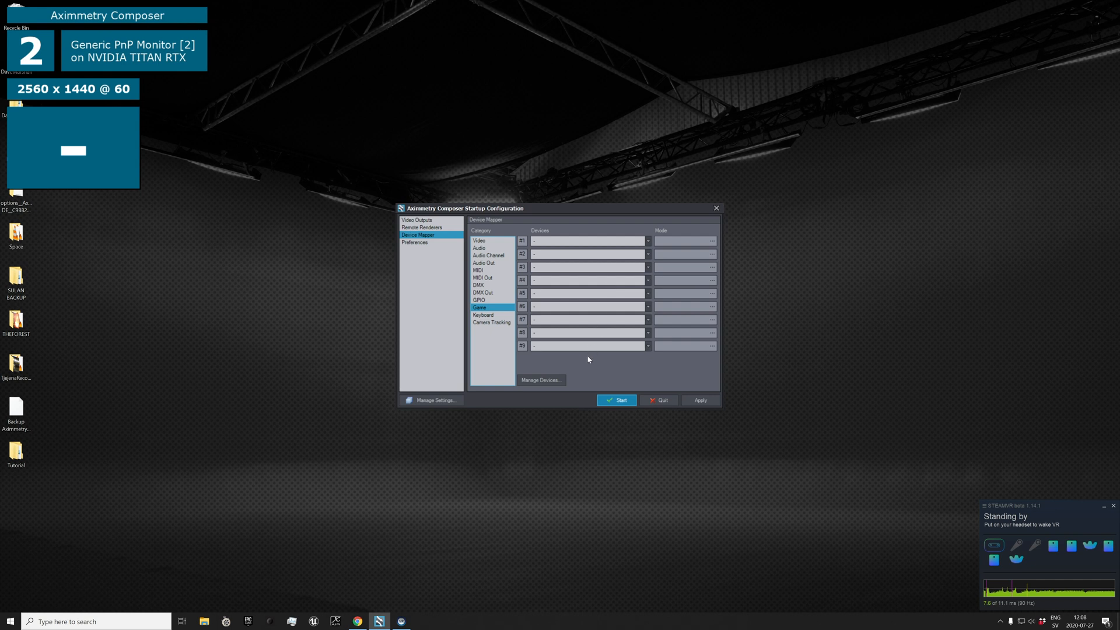
left_click(540, 380)
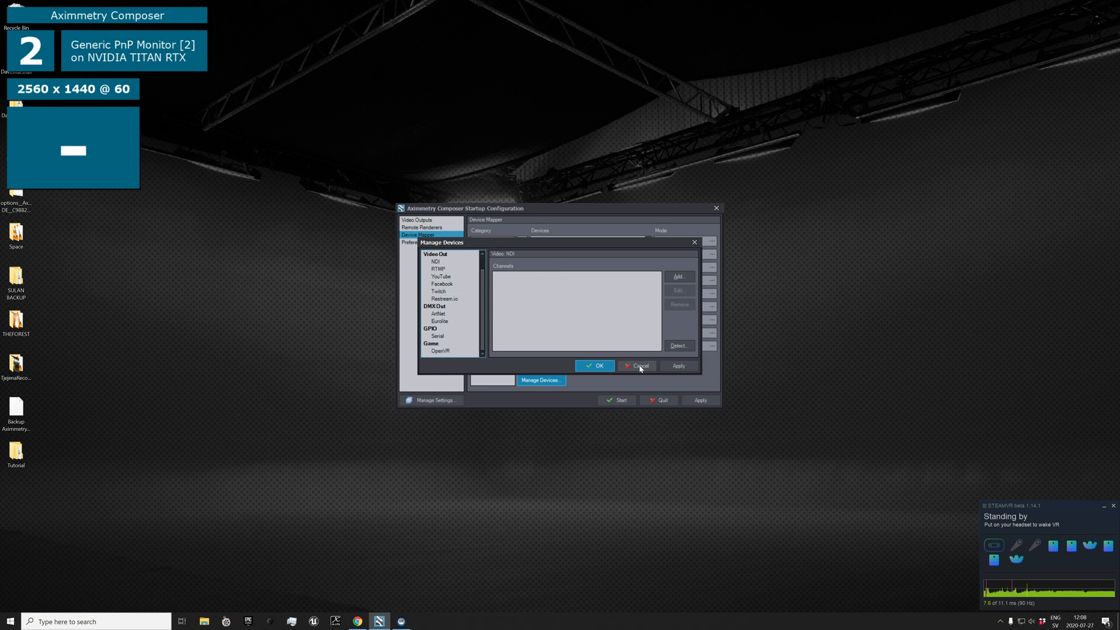
Reopen Manage Devices, go to Game > OpenVR and enable the Up rotated option
left_click(639, 365)
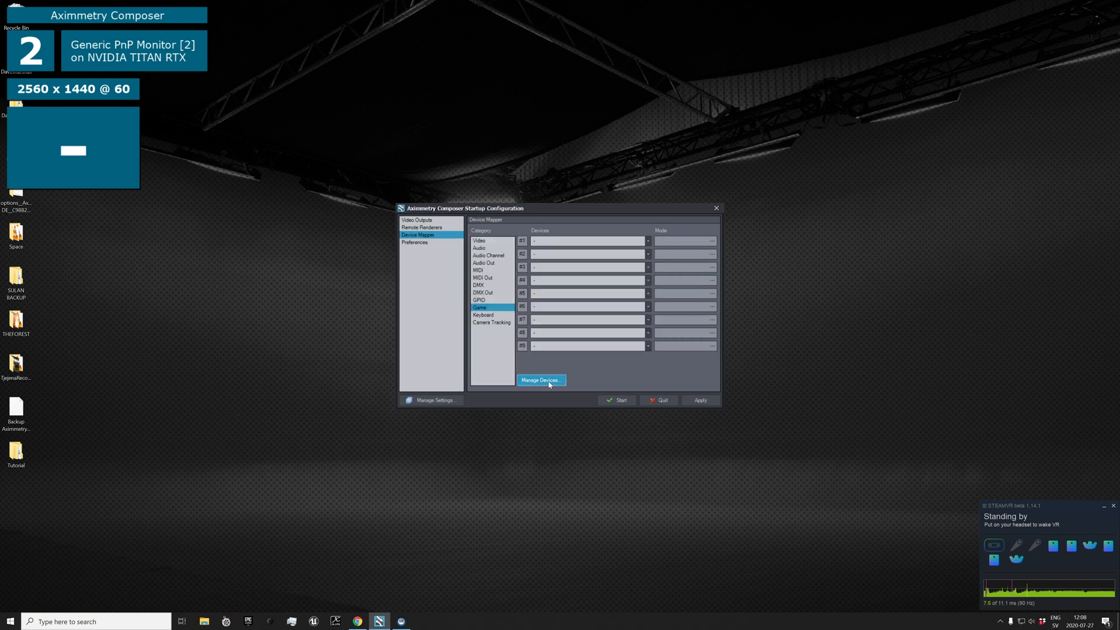
left_click(541, 381)
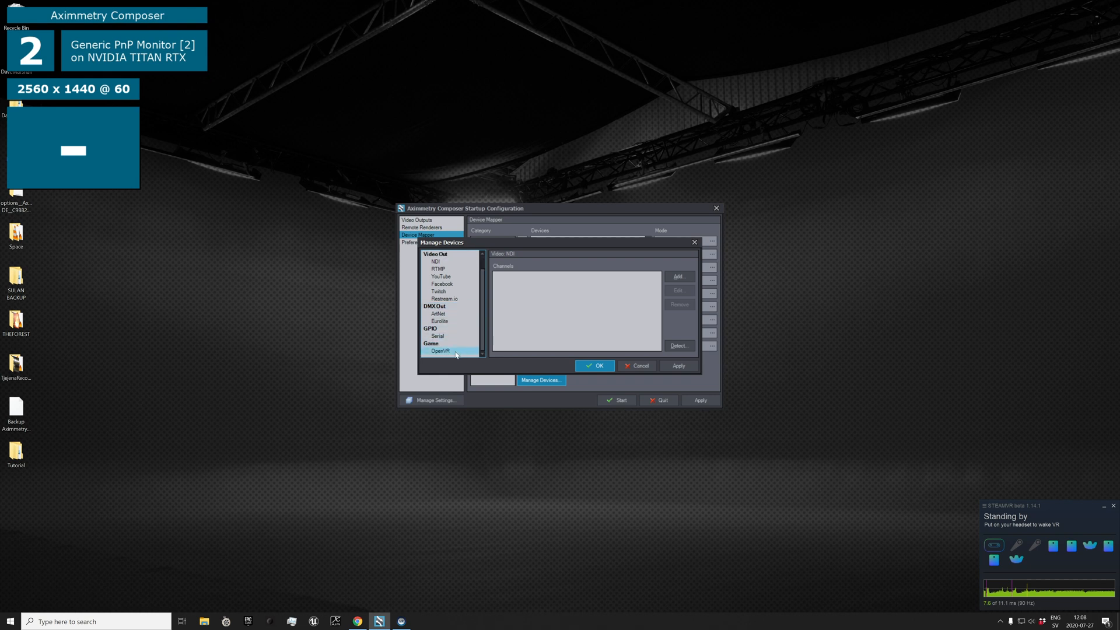
left_click(440, 351)
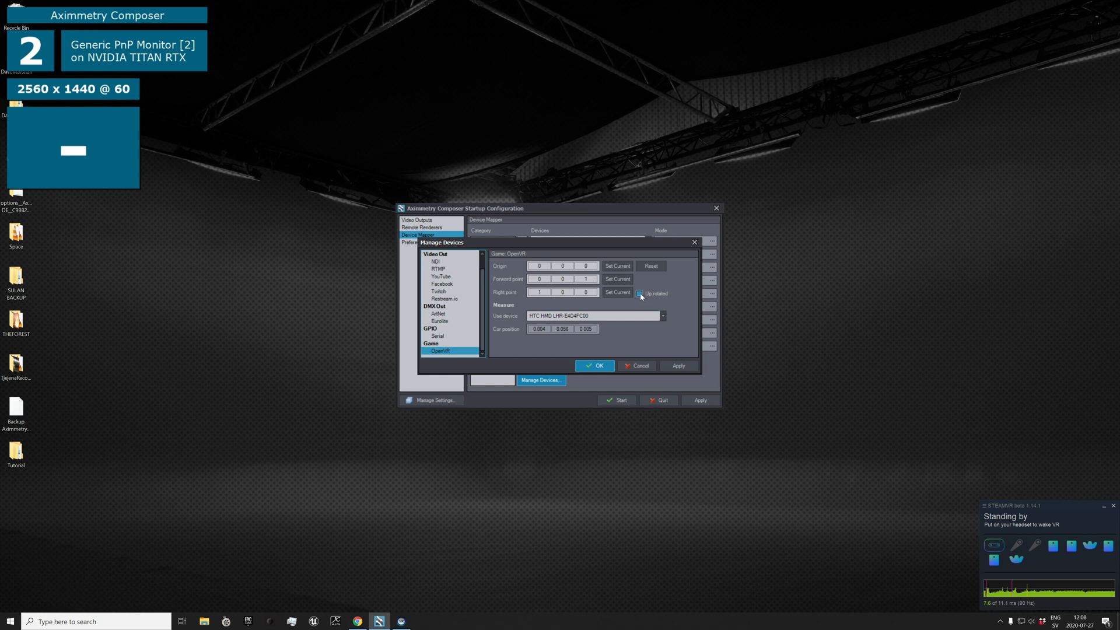
left_click(640, 294)
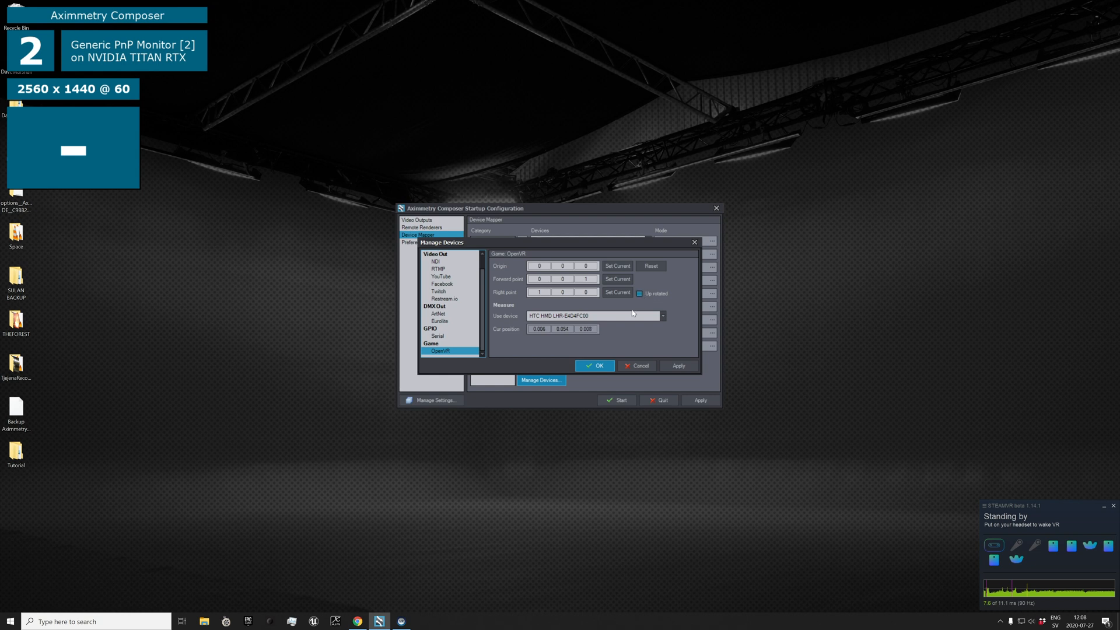
Select the HTC HMD as the OpenVR measuring device in the Use device list
left_click(563, 279)
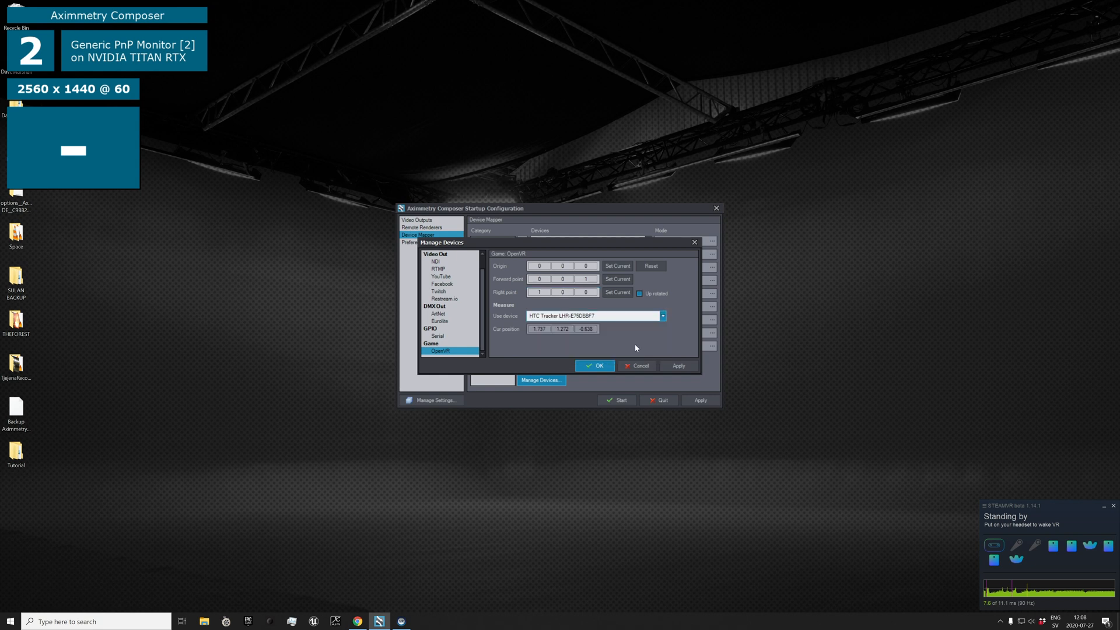
left_click(662, 315)
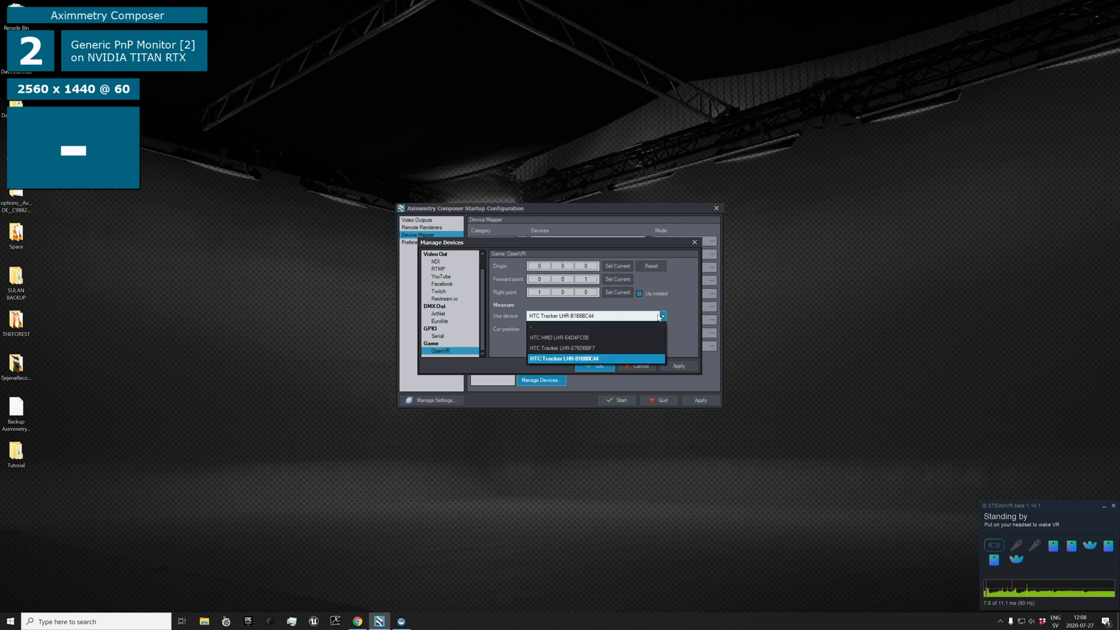
left_click(557, 337)
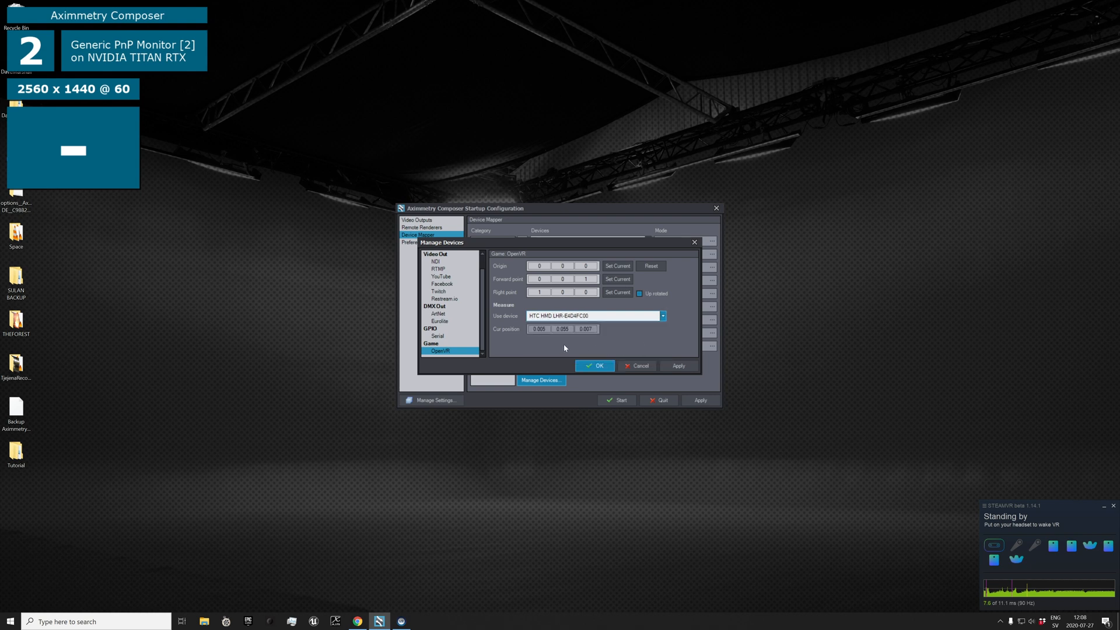
mouse_move(574, 357)
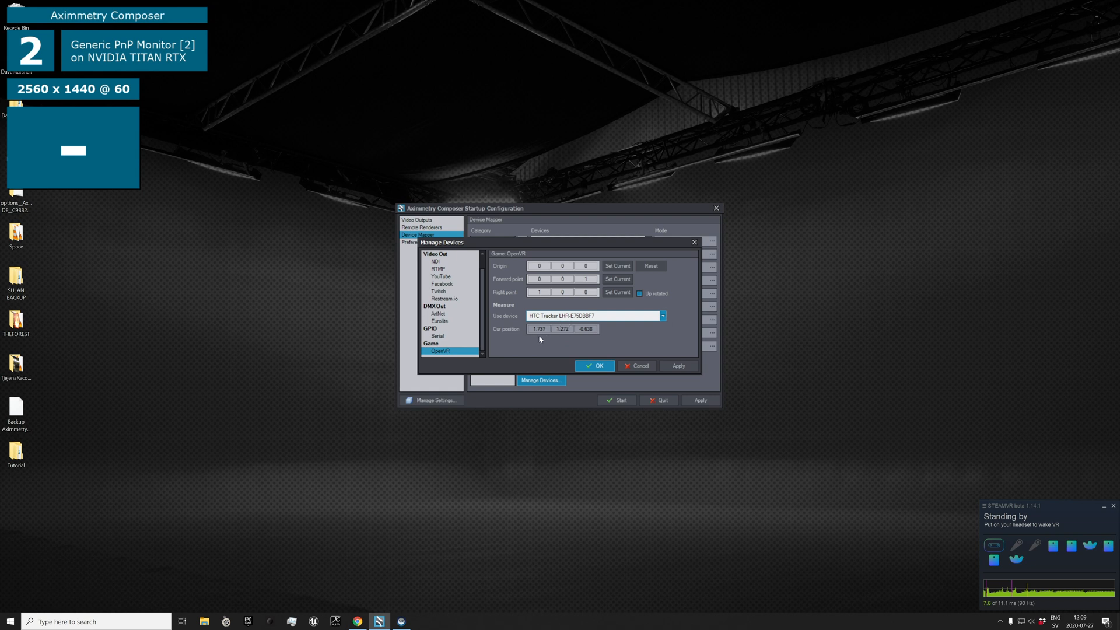
left_click(662, 316)
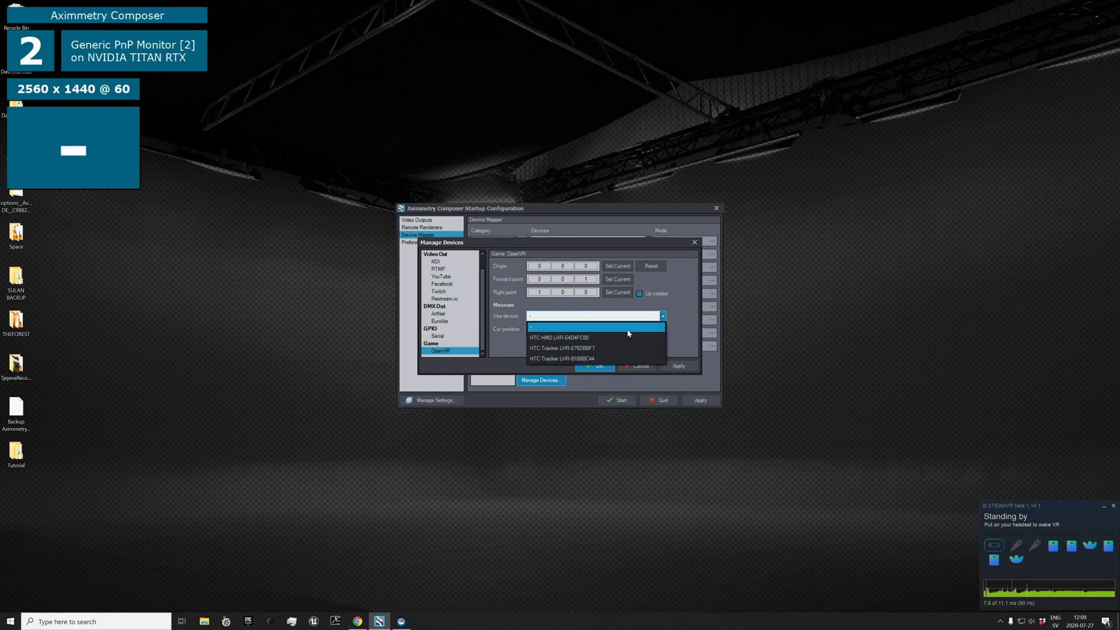
left_click(559, 339)
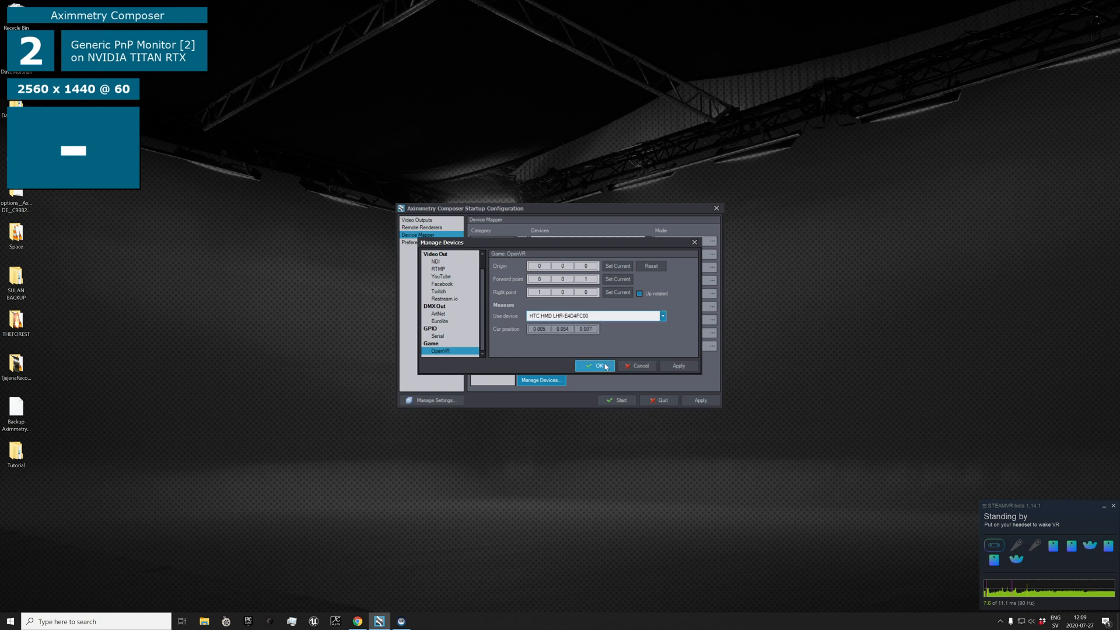
Accept the OpenVR settings, confirm the restart and relaunch to the Startup Configuration
left_click(596, 365)
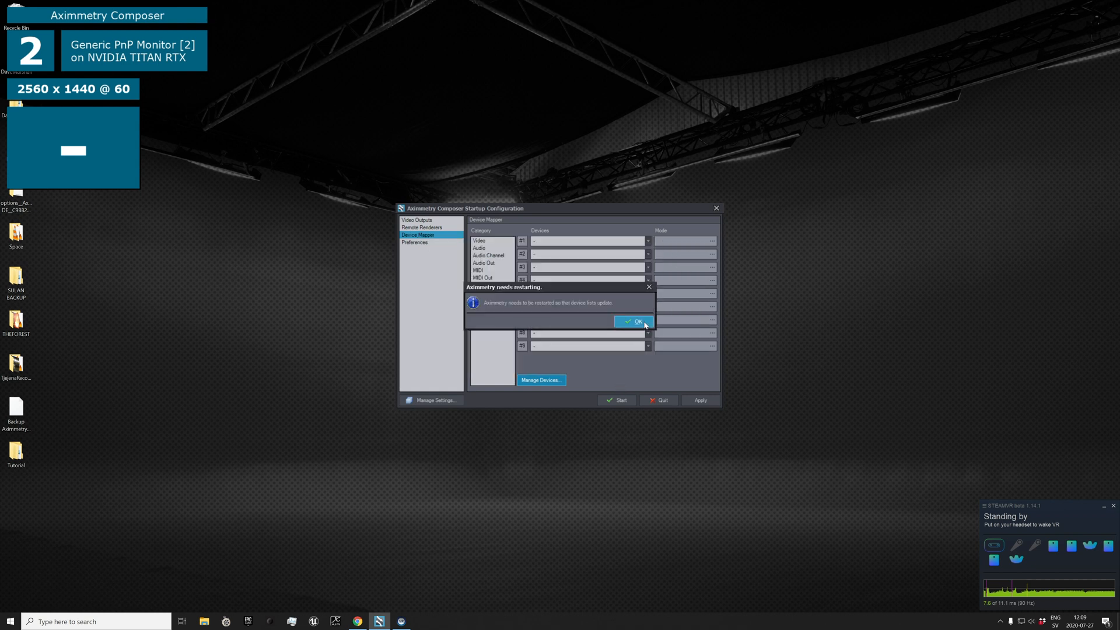
left_click(633, 321)
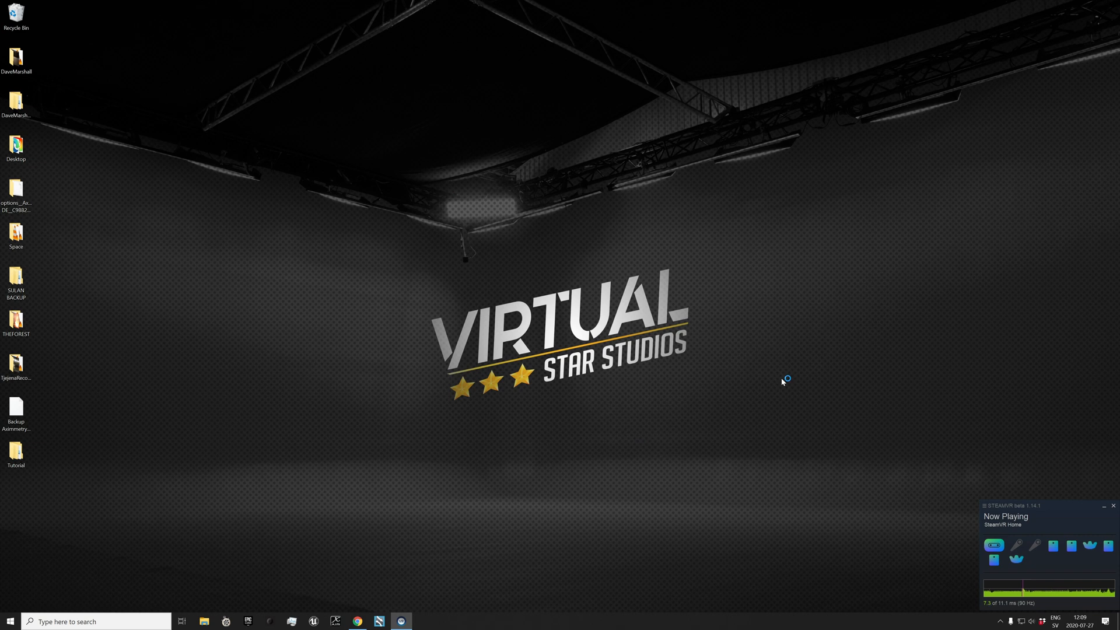
left_click(402, 621)
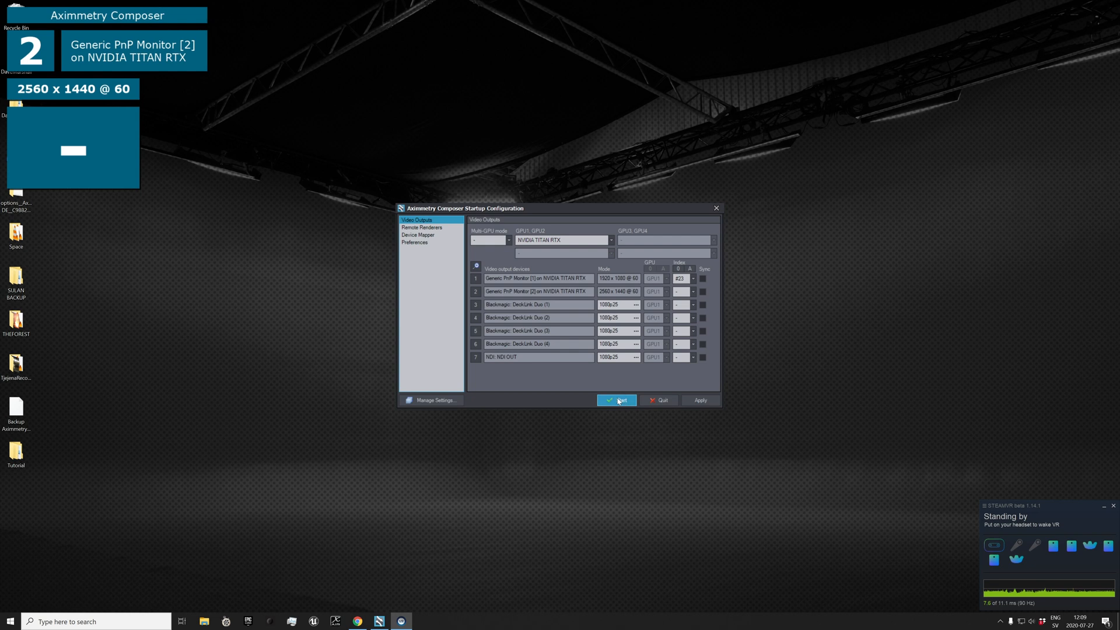
Start the composer with this configuration and drop down the New menu
left_click(616, 400)
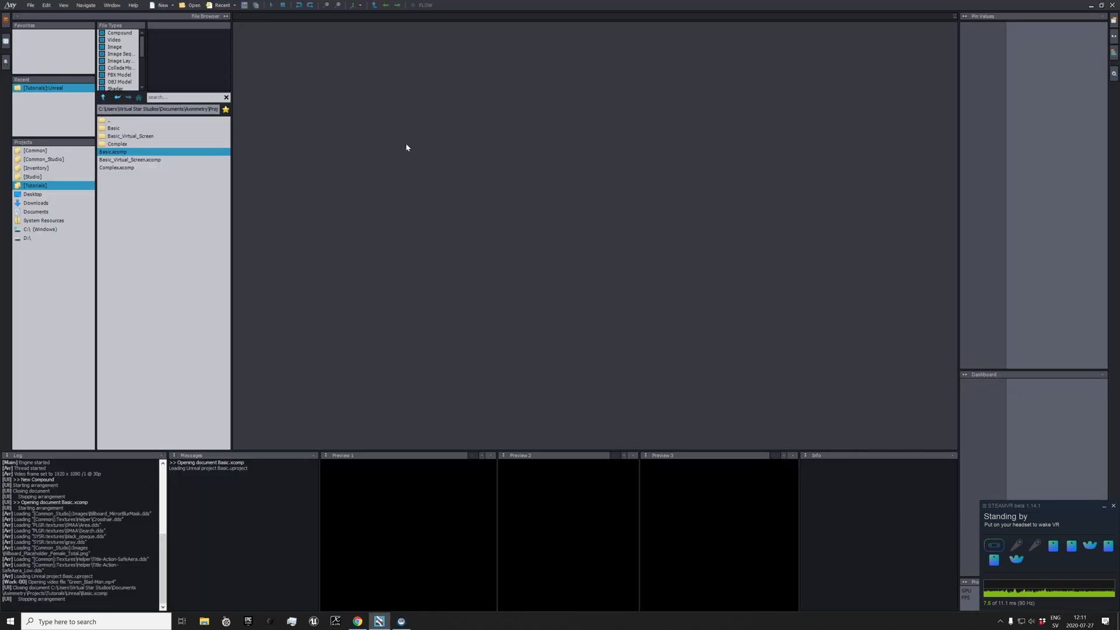
mouse_move(513, 117)
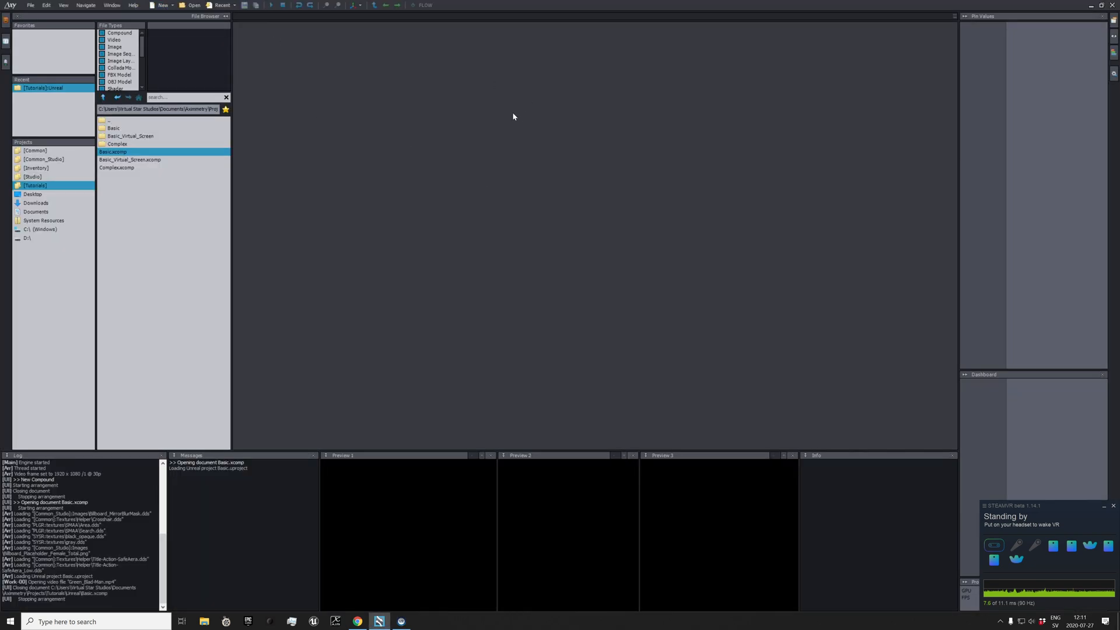
mouse_move(487, 154)
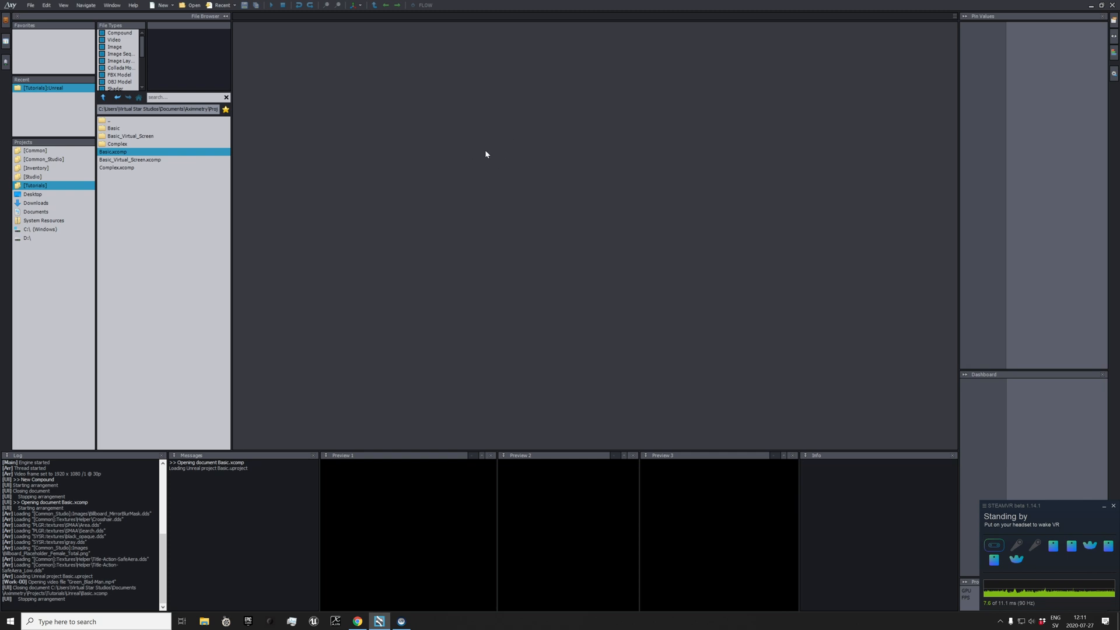
left_click(158, 5)
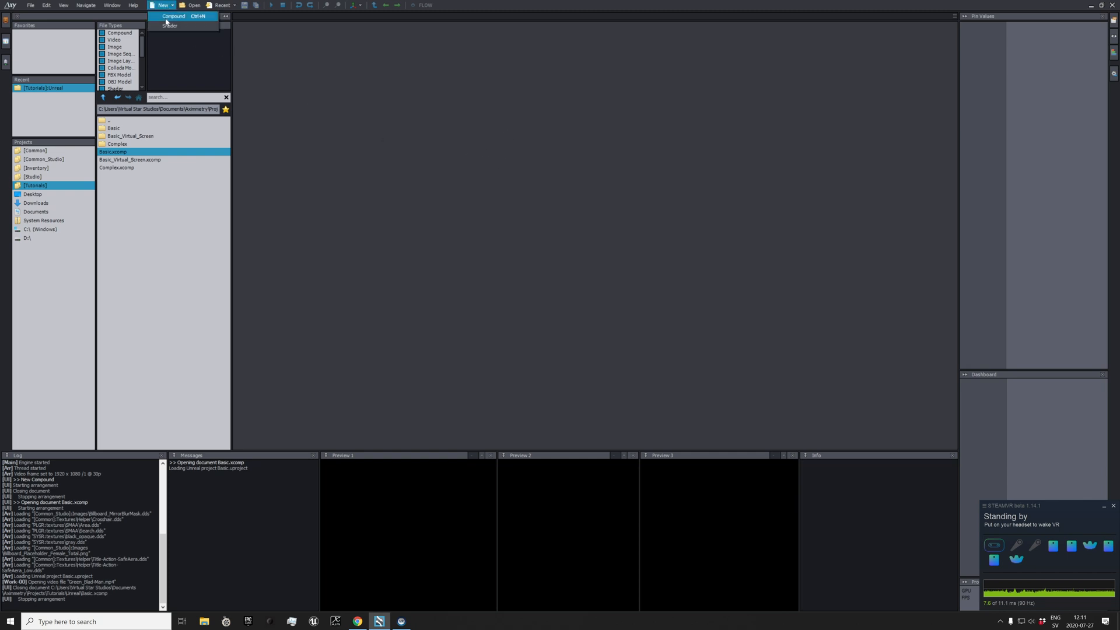
Create a new Compound and browse into the TrackedCam_Unreal folder under [Common_Studio]
left_click(172, 16)
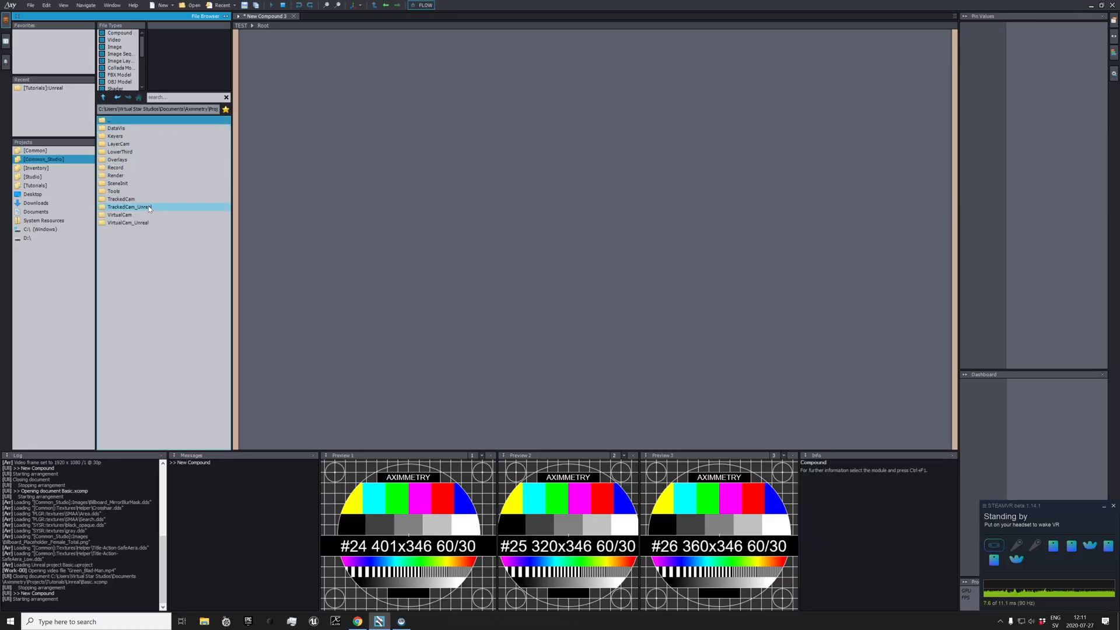
double_click(122, 206)
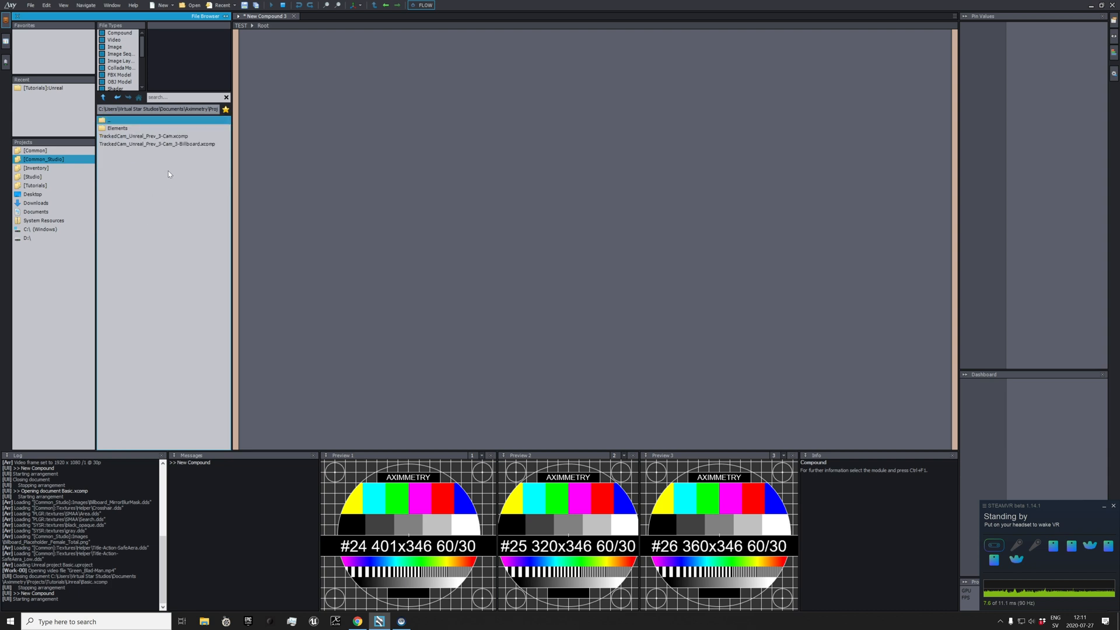
mouse_move(146, 152)
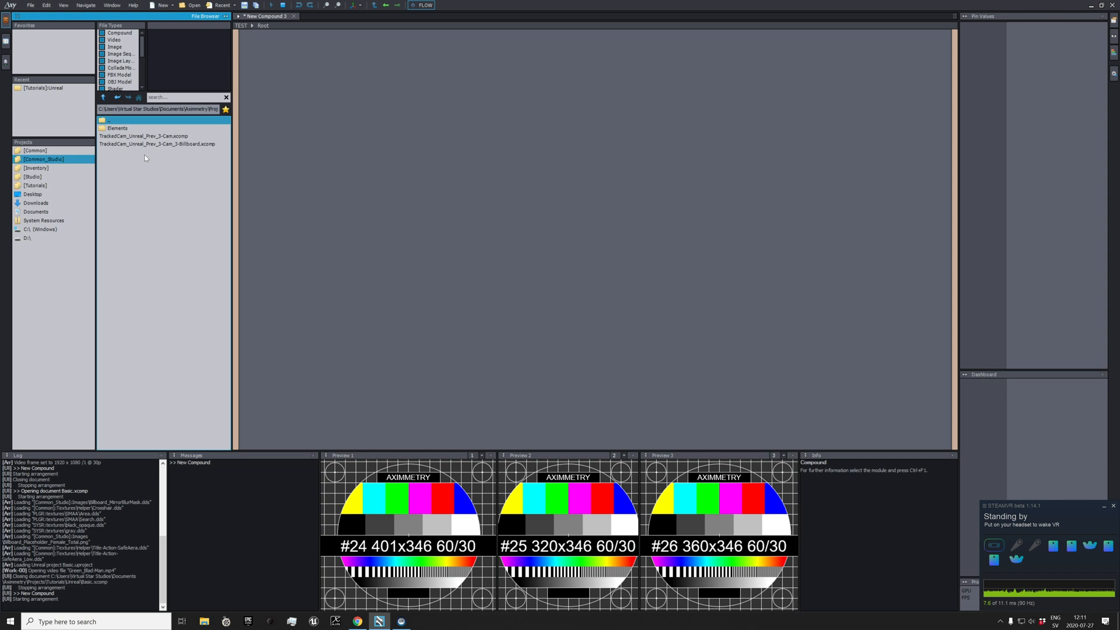
mouse_move(166, 155)
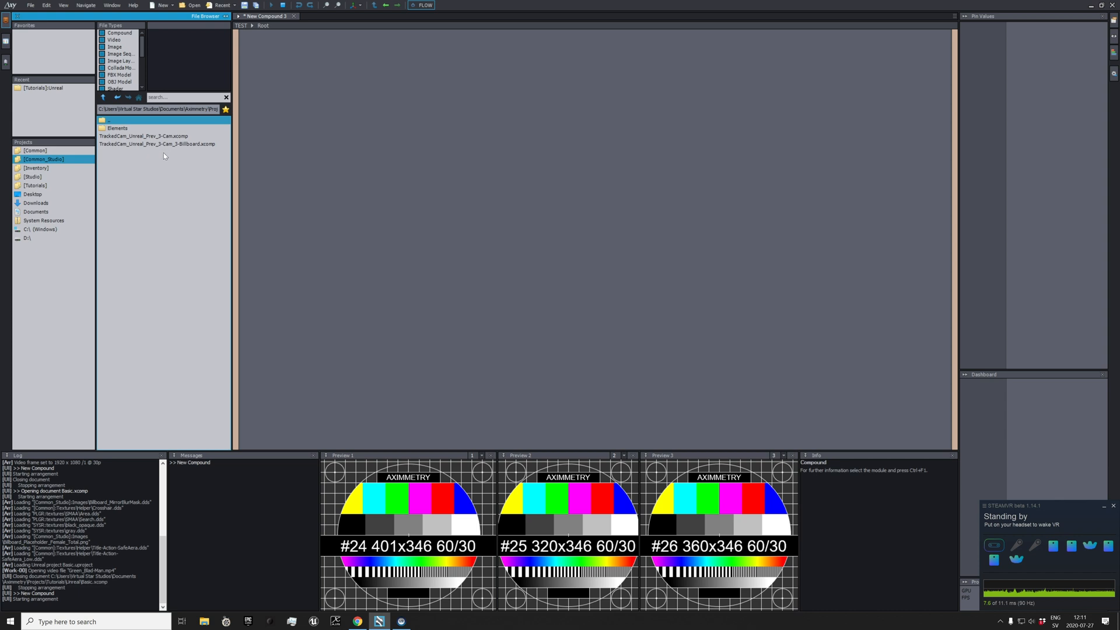
mouse_move(213, 165)
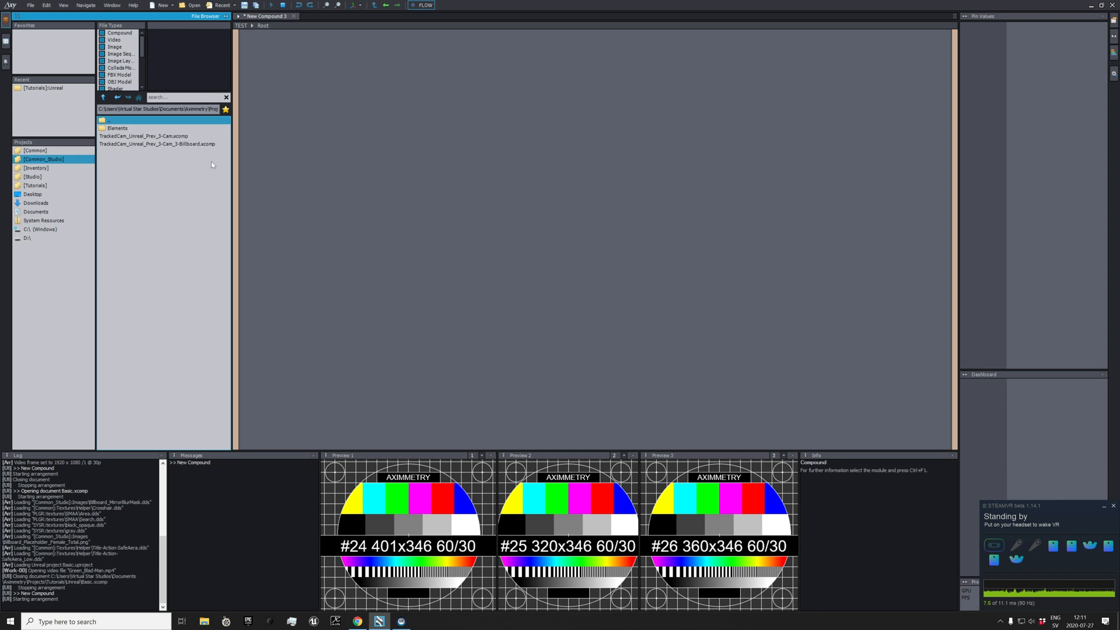
mouse_move(219, 175)
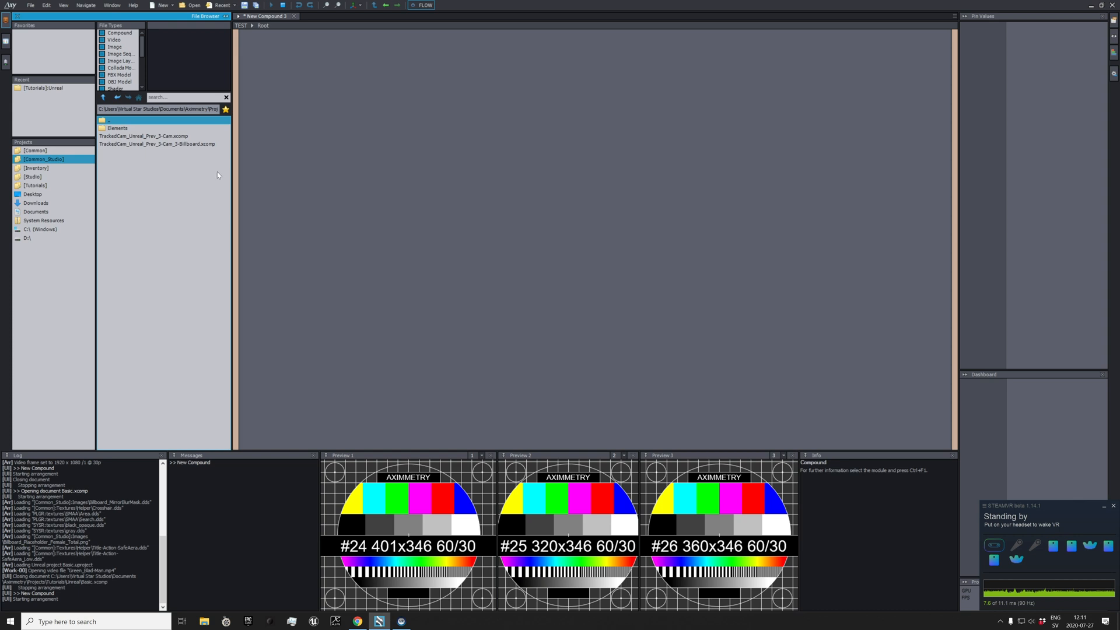